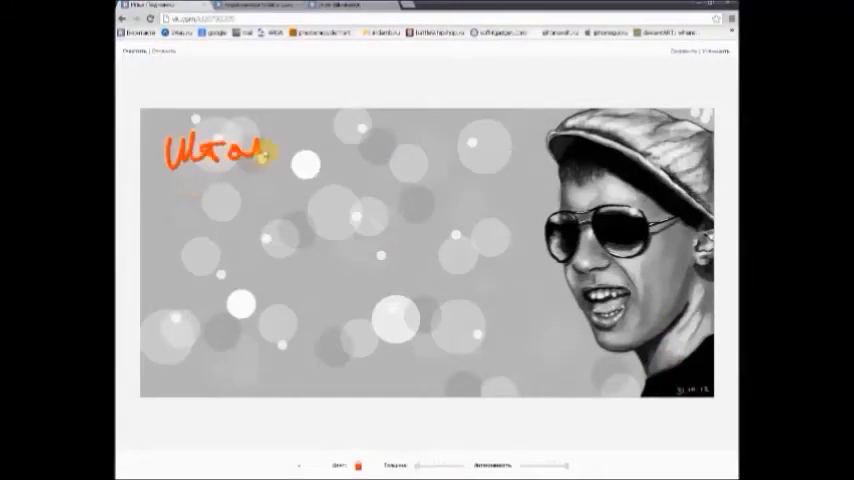
Step: Draw one more line of orange handwriting over the portrait, then clear all graffiti from the canvas
{"action": "left_click_drag", "start_coordinate": [180, 210], "coordinate": [300, 245]}
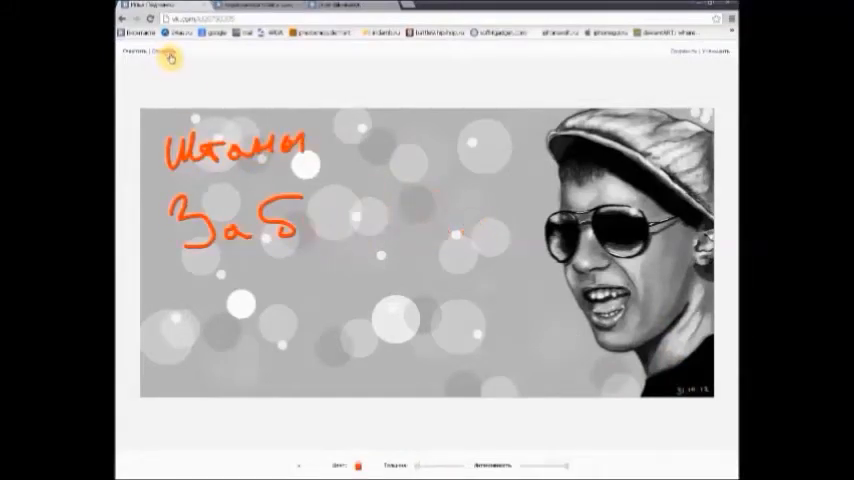
{"action": "left_click", "coordinate": [168, 52]}
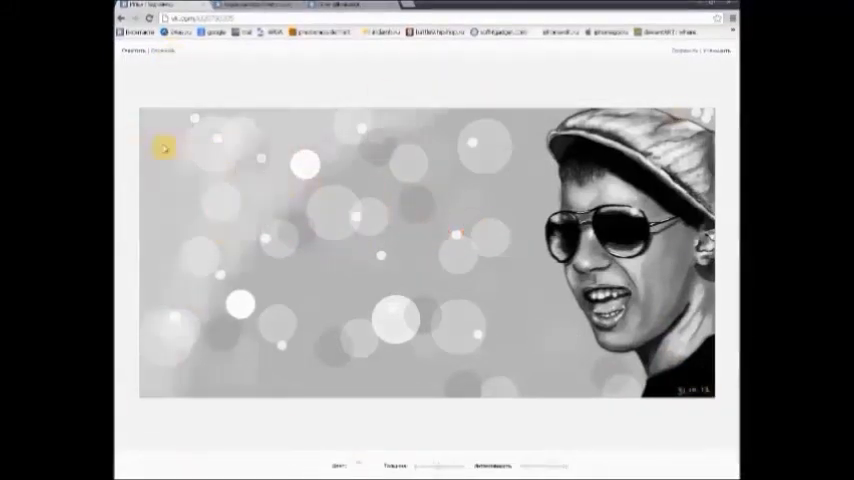